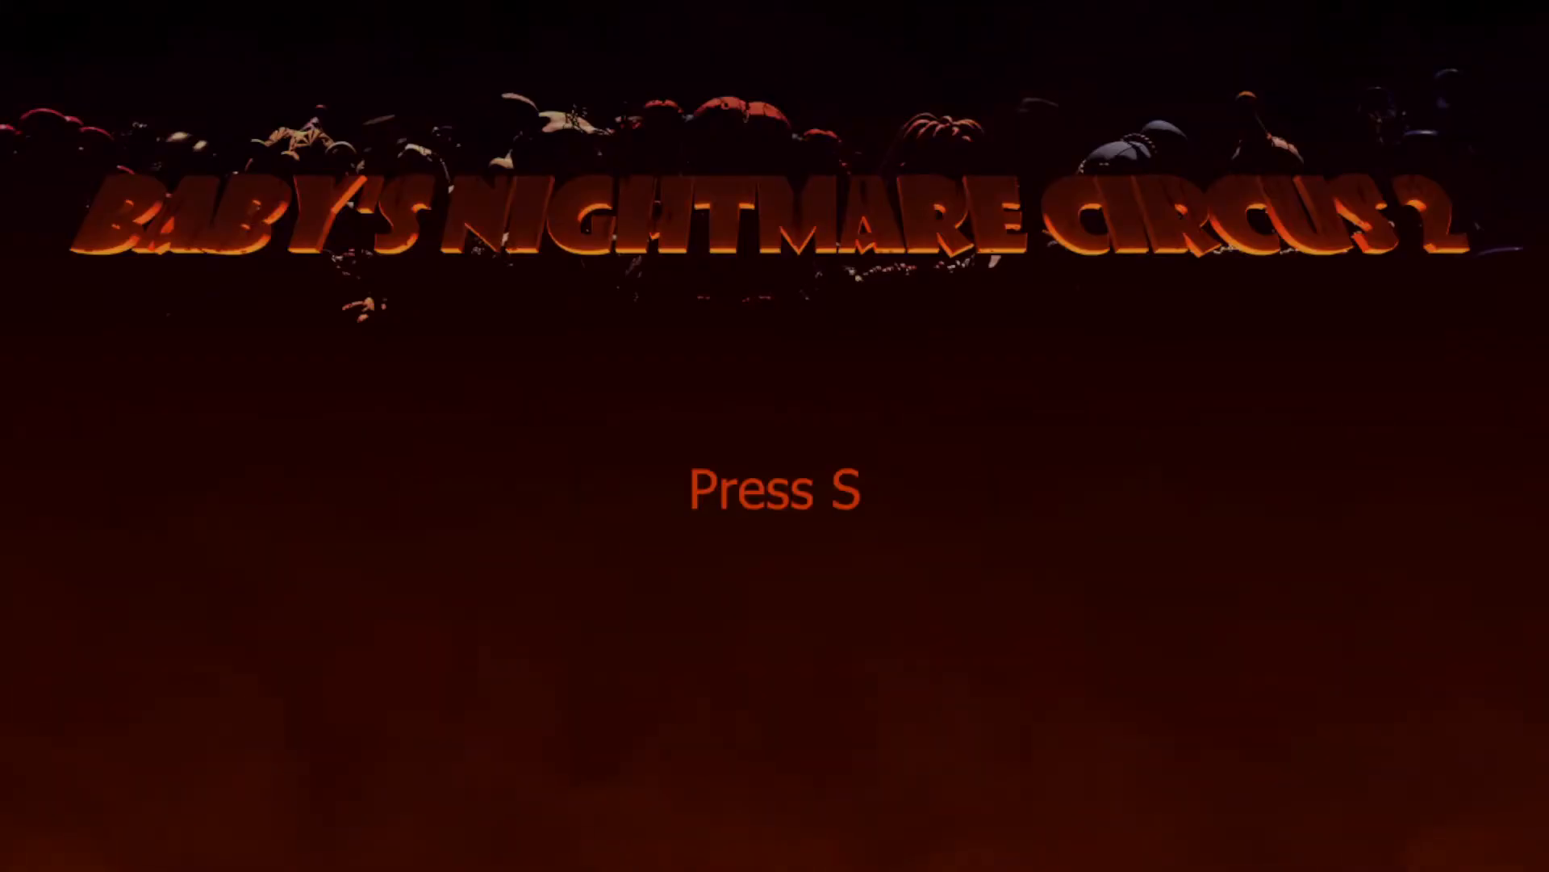
Step: Start the game from the title screen with S and begin Night 1
key(s)
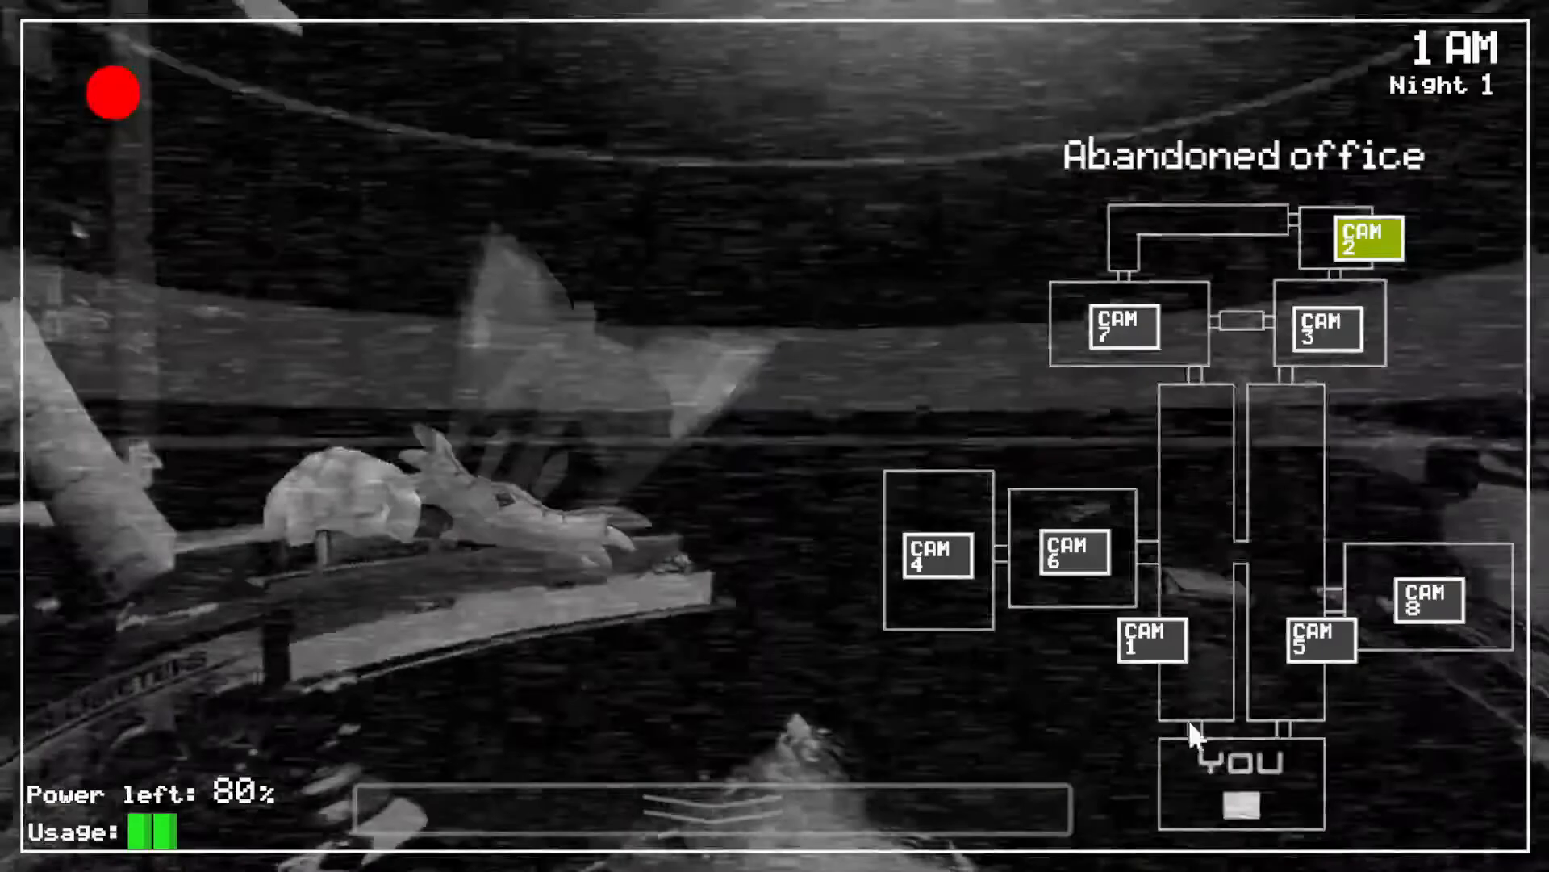
Step: Check a camera on the map while watching the abandoned office feeds
click(935, 555)
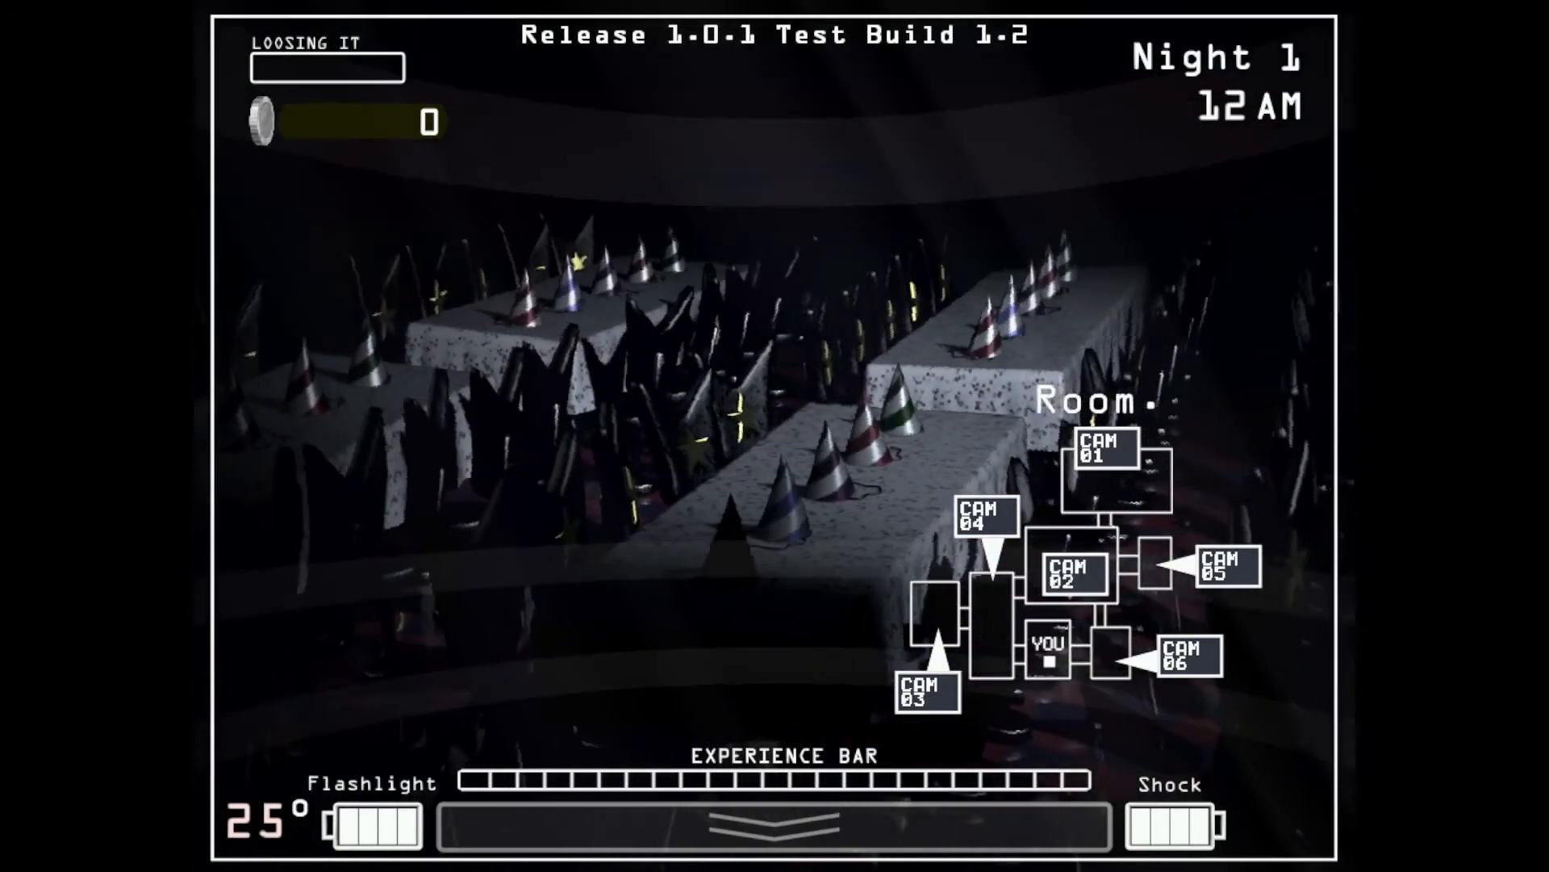
Step: View the hallway corner camera, then lower the monitor as the night reaches 5 AM
click(1227, 570)
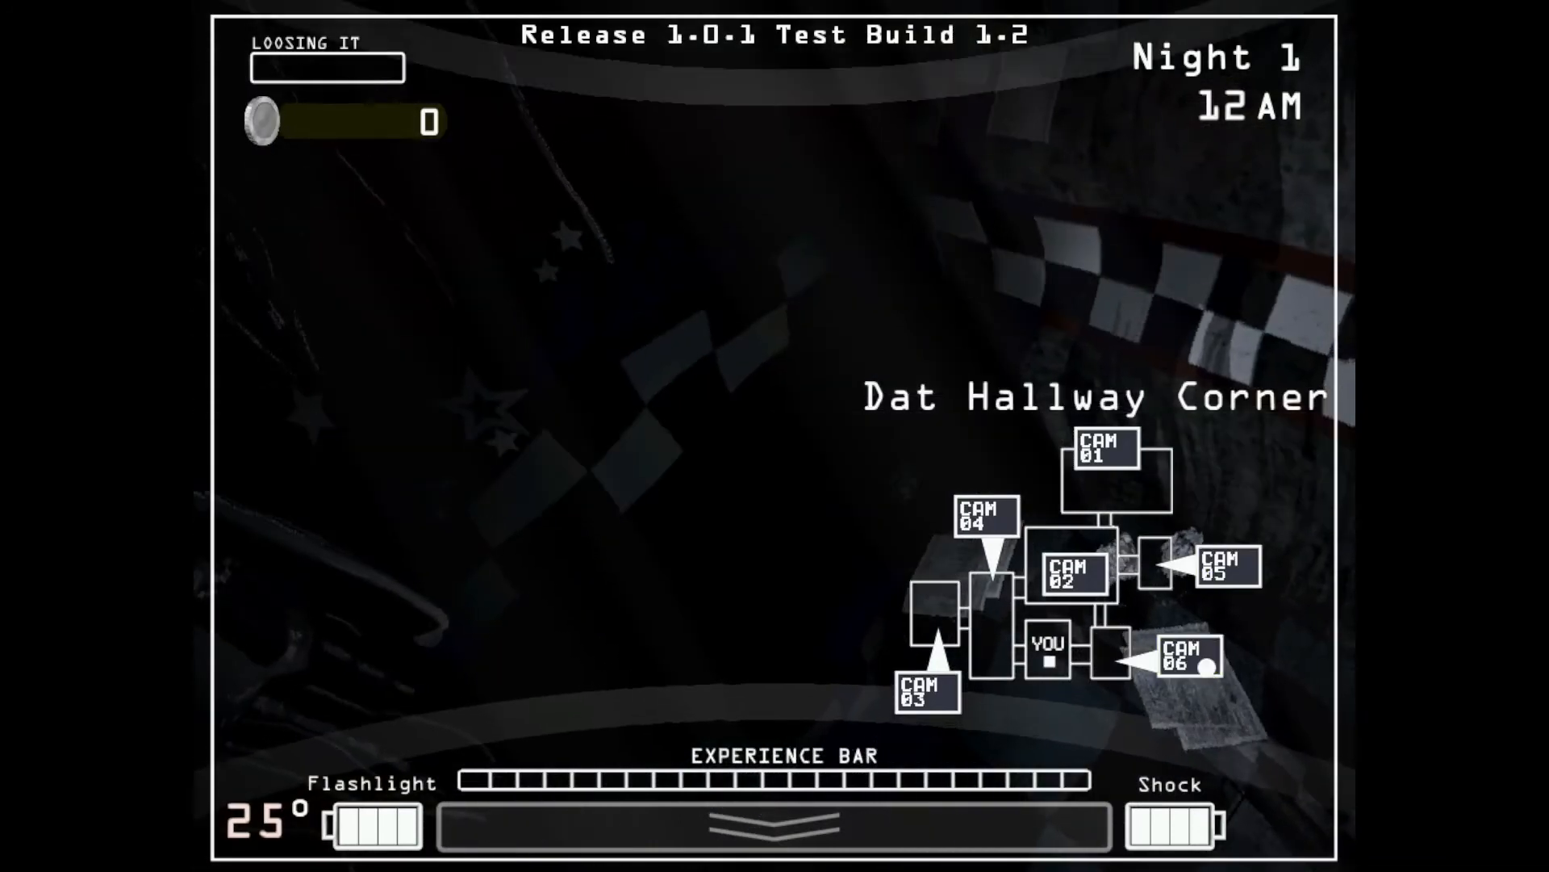
click(921, 697)
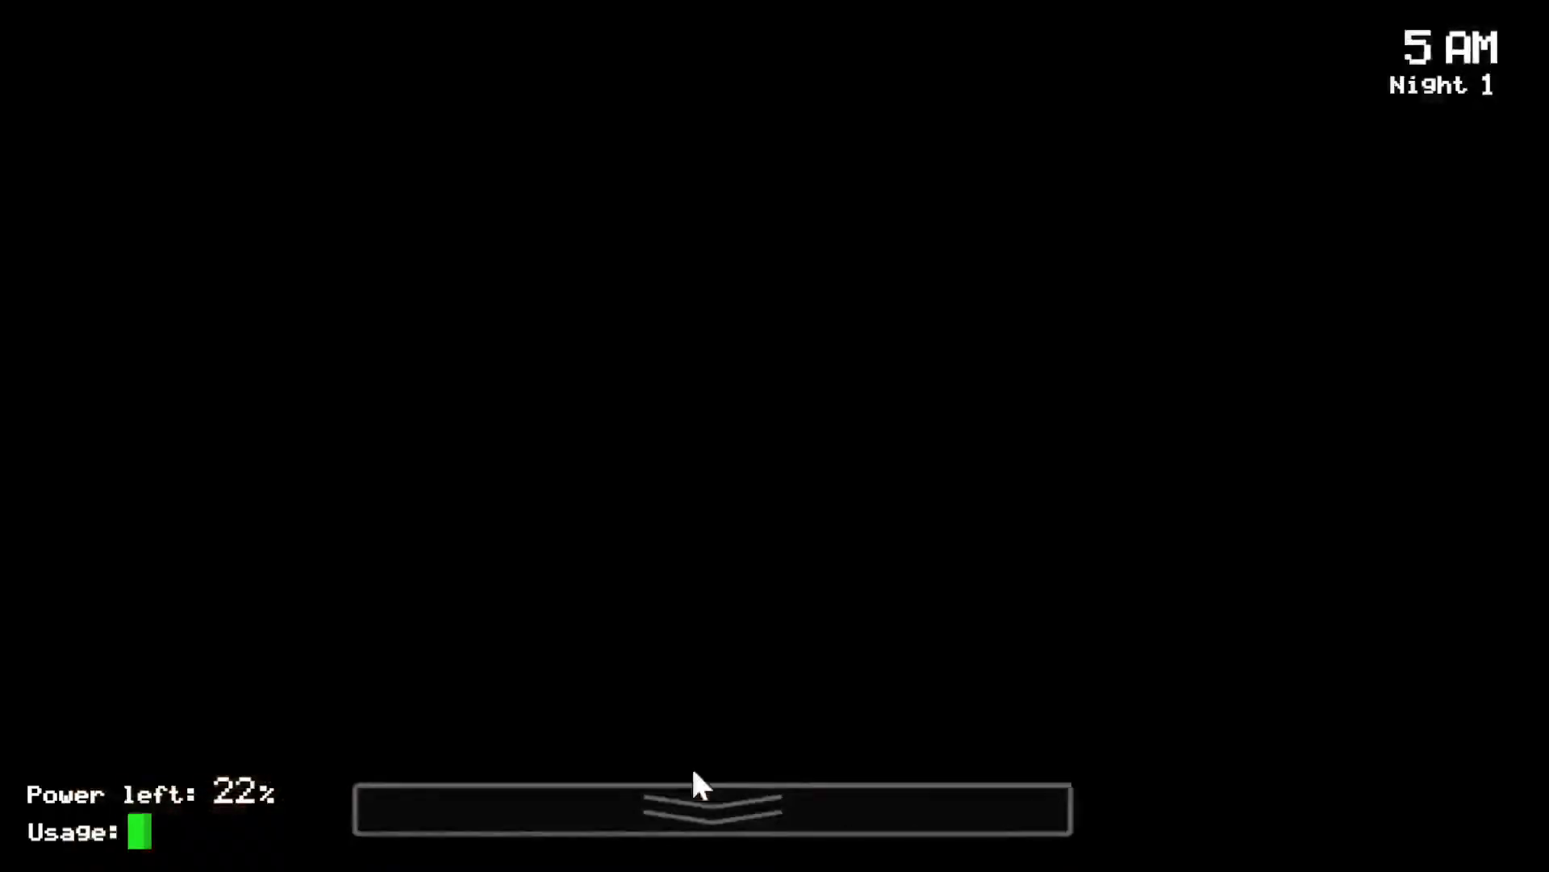
Step: Continue past the night via the monitor bar into the countdown minigame
click(707, 812)
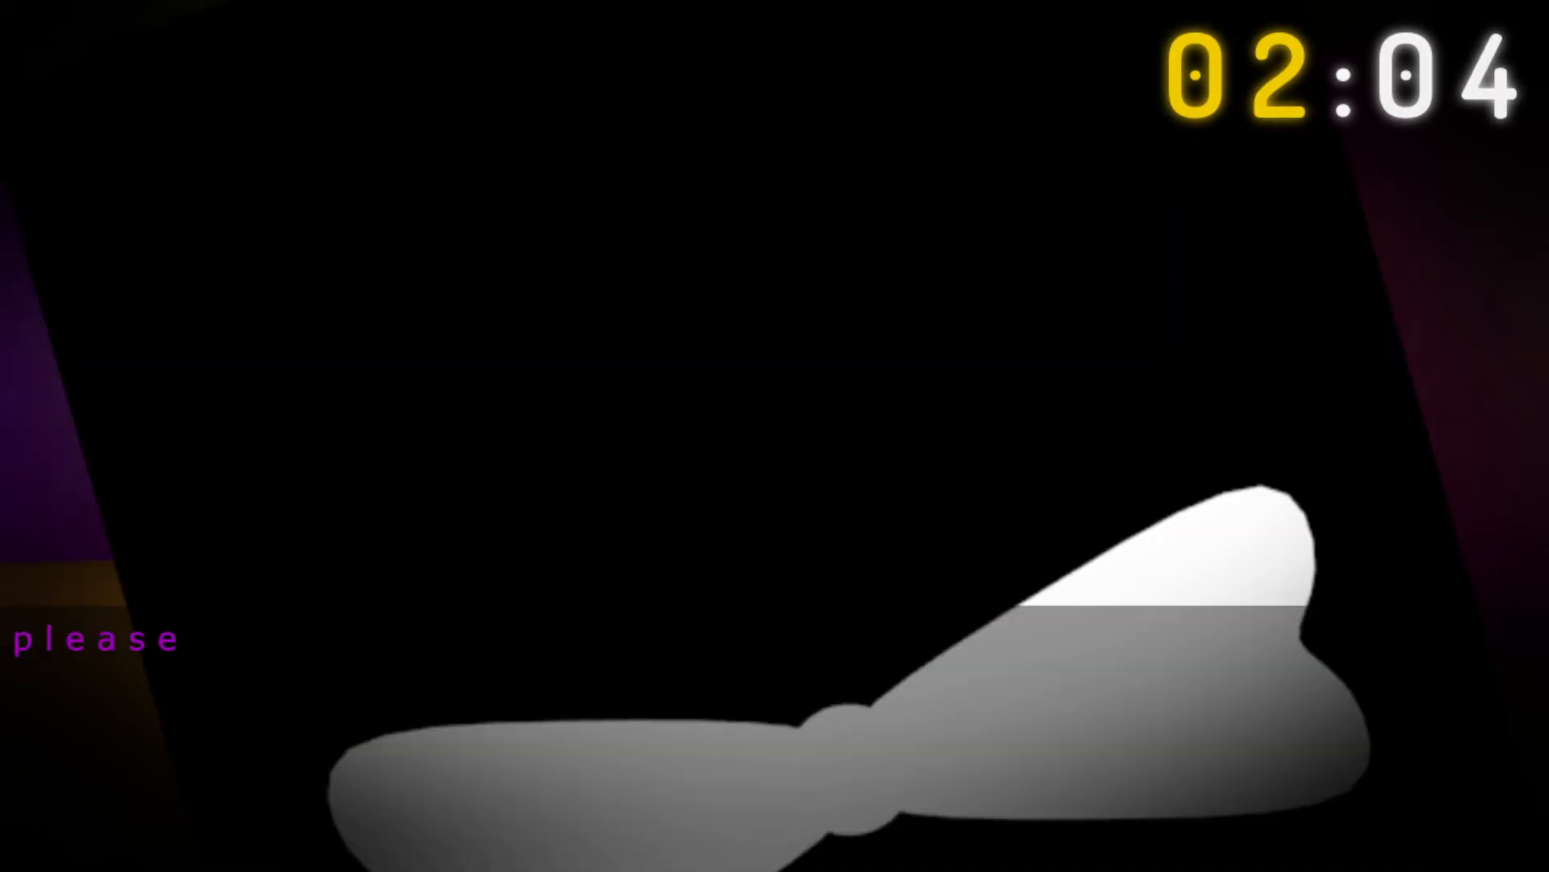
Step: Enter the requested phrase during the countdown to advance to the painting minigame
text(cease your faggotry)
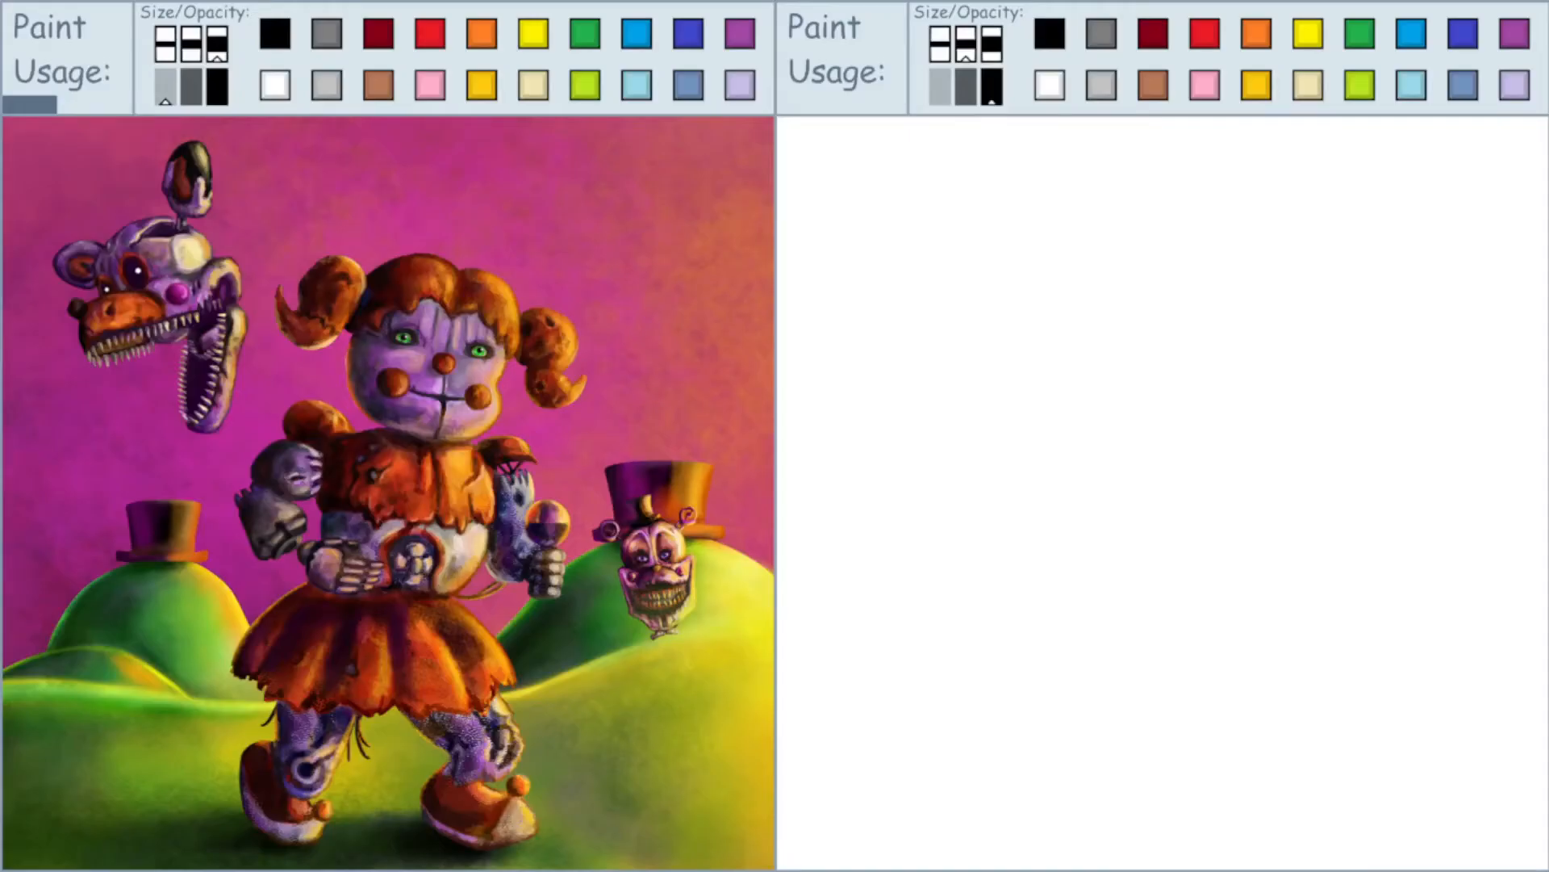
Step: Choose pink from the right palette and paint on the blank canvas
click(1204, 86)
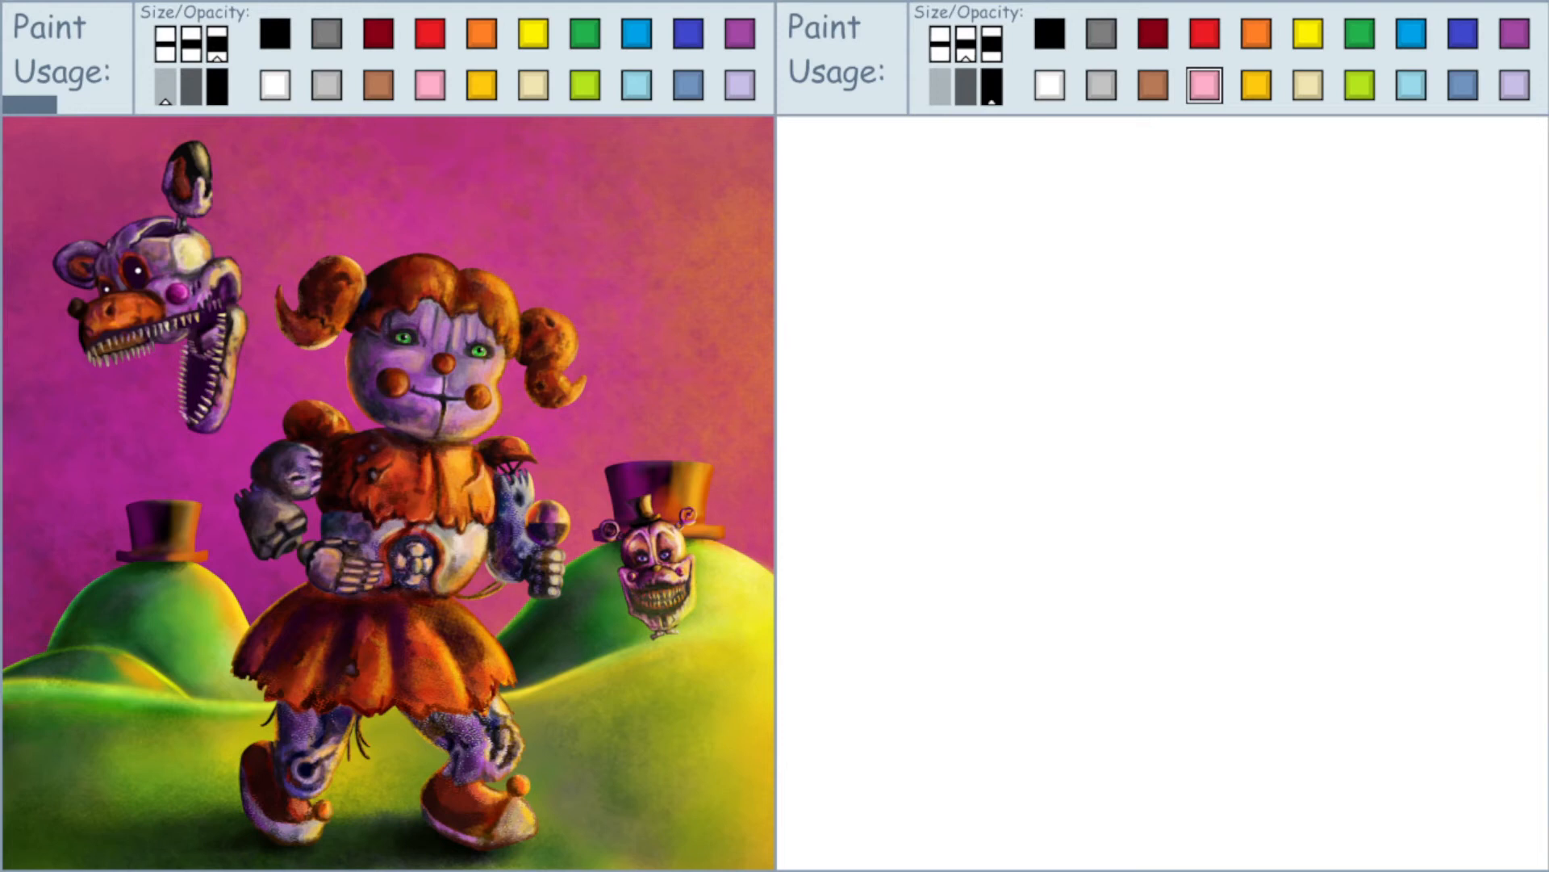
click(1117, 308)
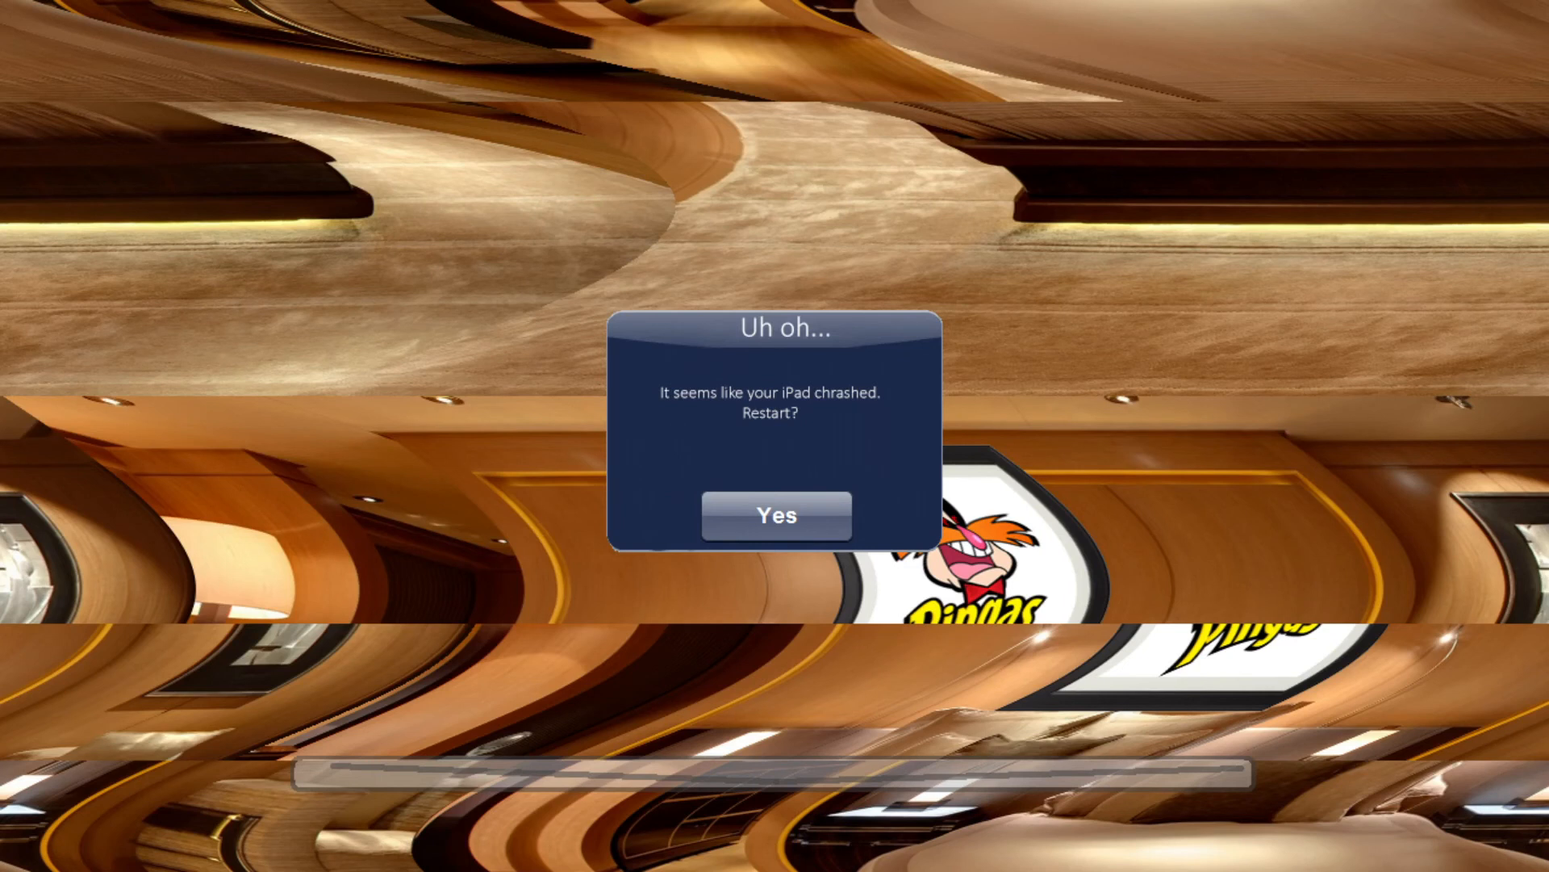
Step: Answer Yes to restart the crashed iPad, reaching the iOS 4.2 boot screen
click(775, 516)
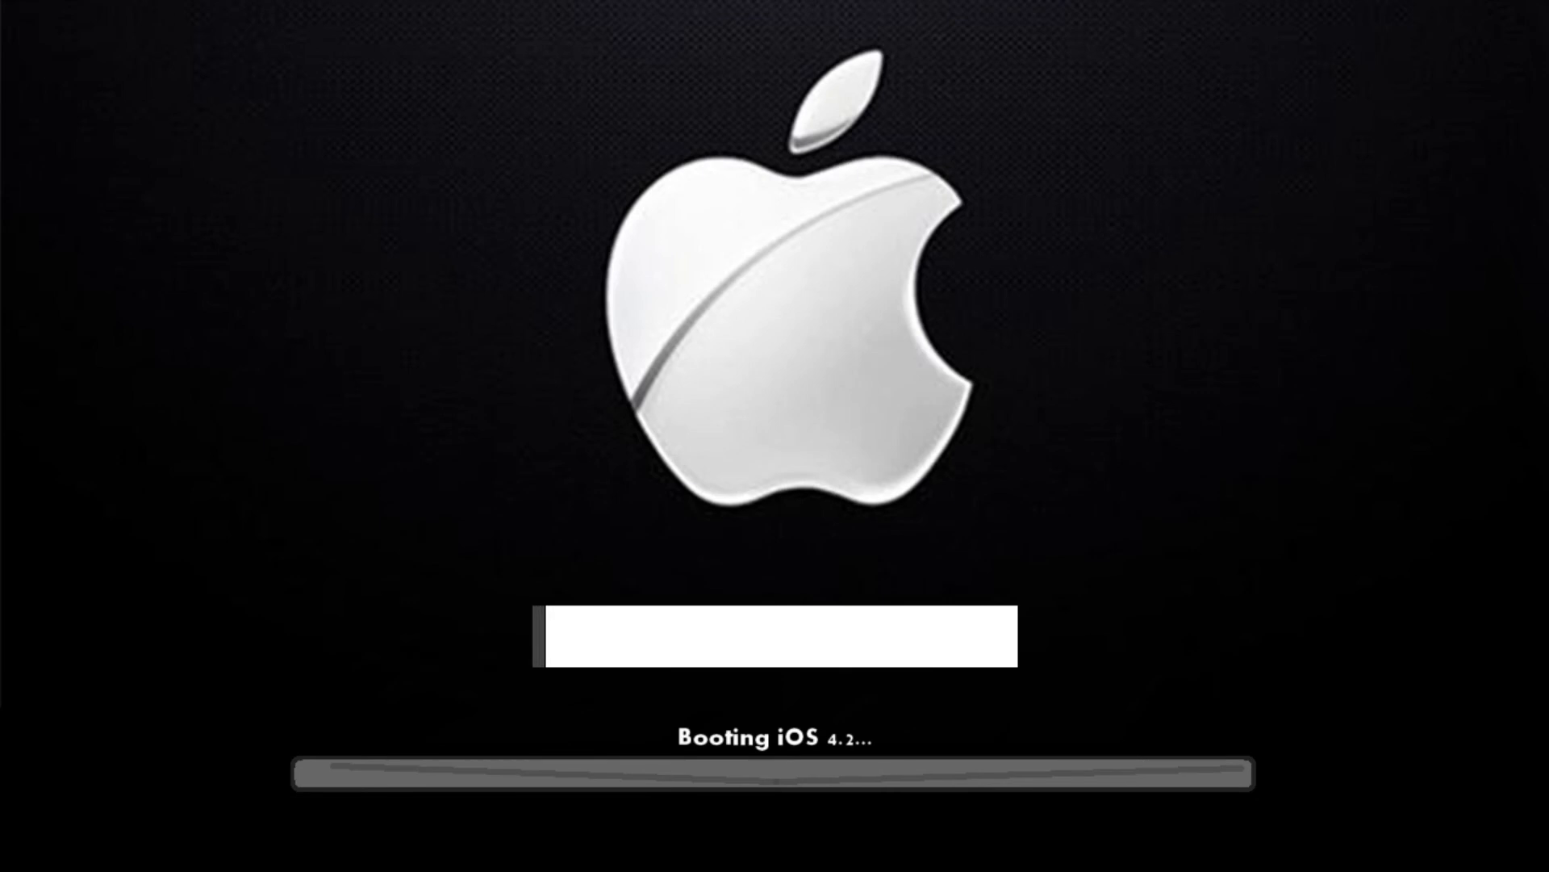